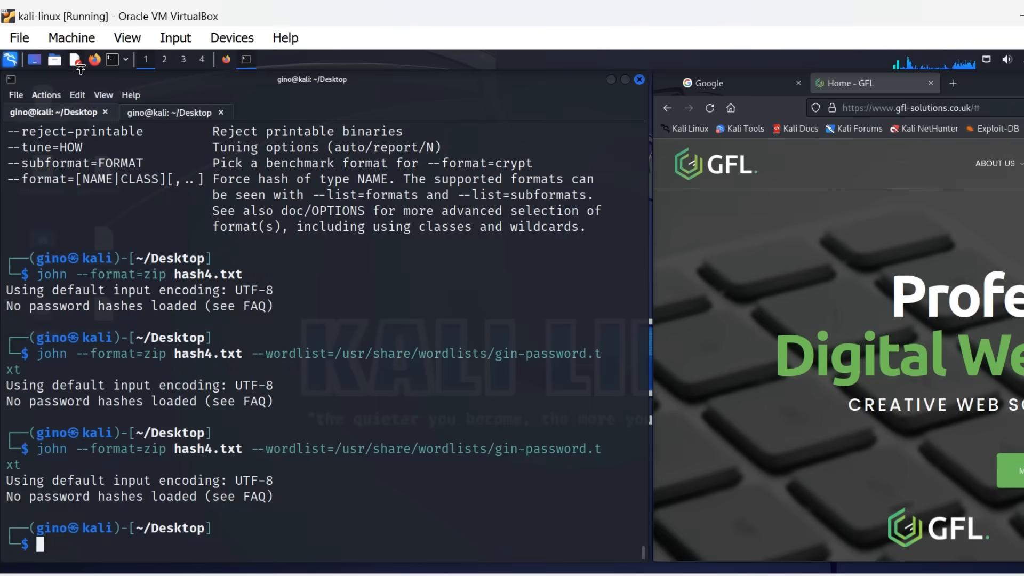
Step: List the user accounts with cat /etc/passwd, clear the screen and start sudo cat /etc/shadow
{"action": "left_click", "coordinate": [10, 59]}
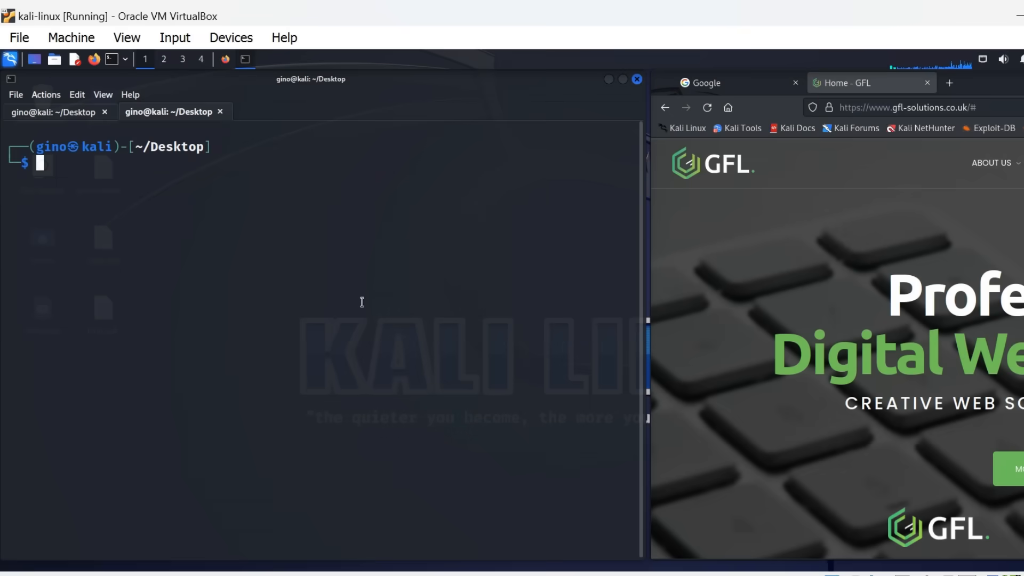
{"action": "type", "text": "cat /etc/passwd"}
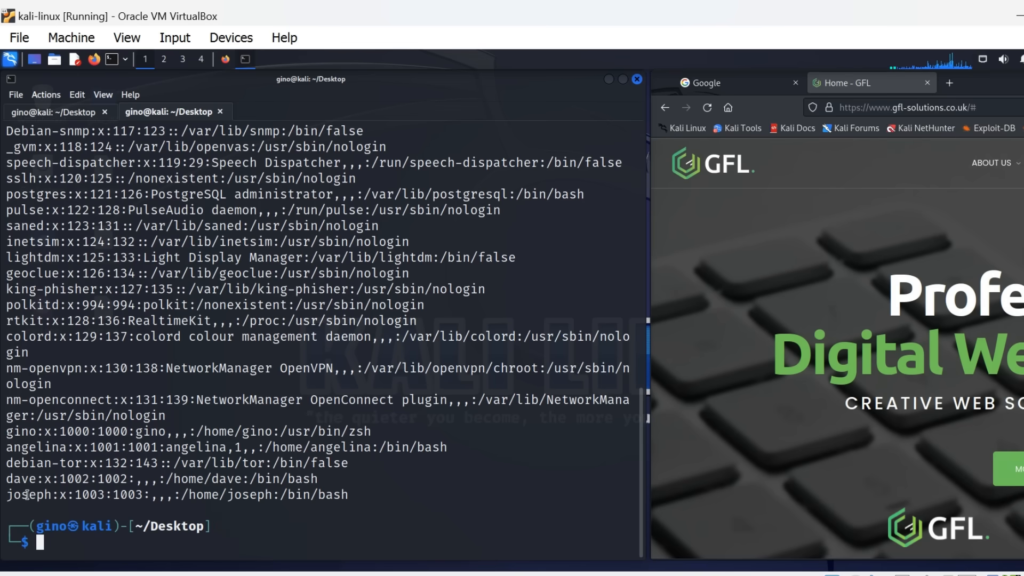
{"action": "type", "text": "clear"}
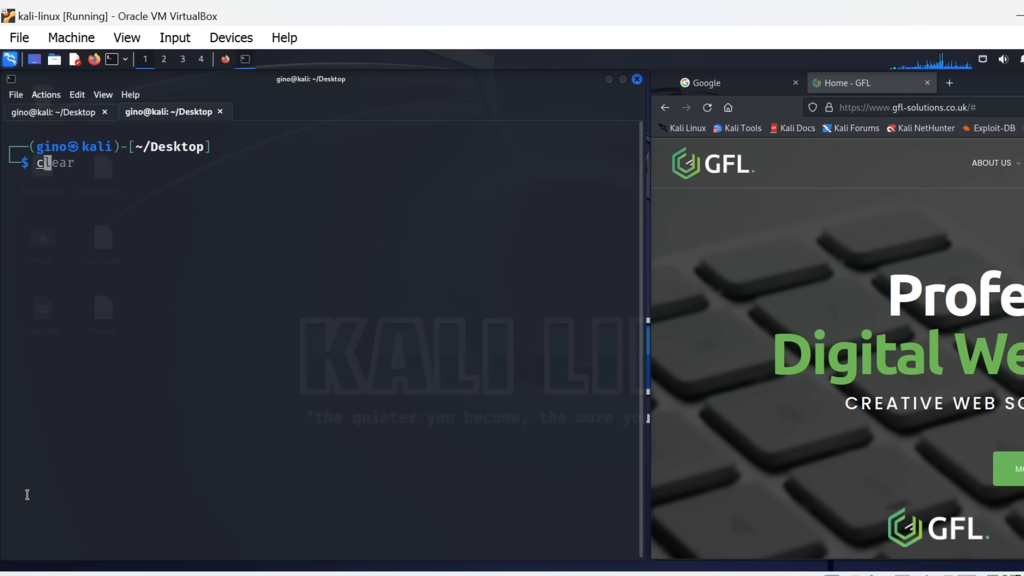
{"action": "type", "text": "sudo cat /etc/shadow"}
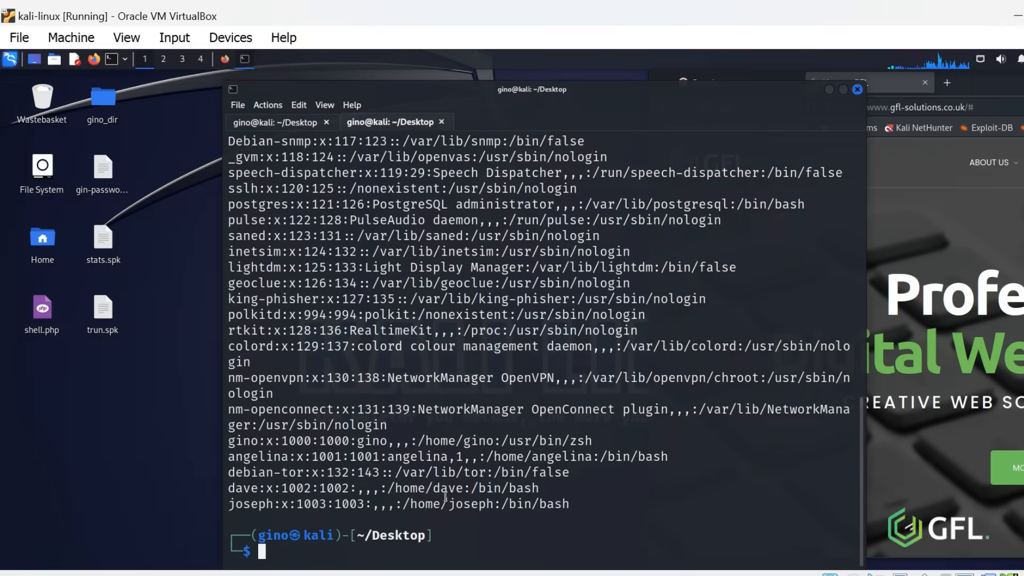
Step: Copy joseph's account line into a new passwd file in nano and save it to the Desktop
{"action": "double_click", "coordinate": [535, 504]}
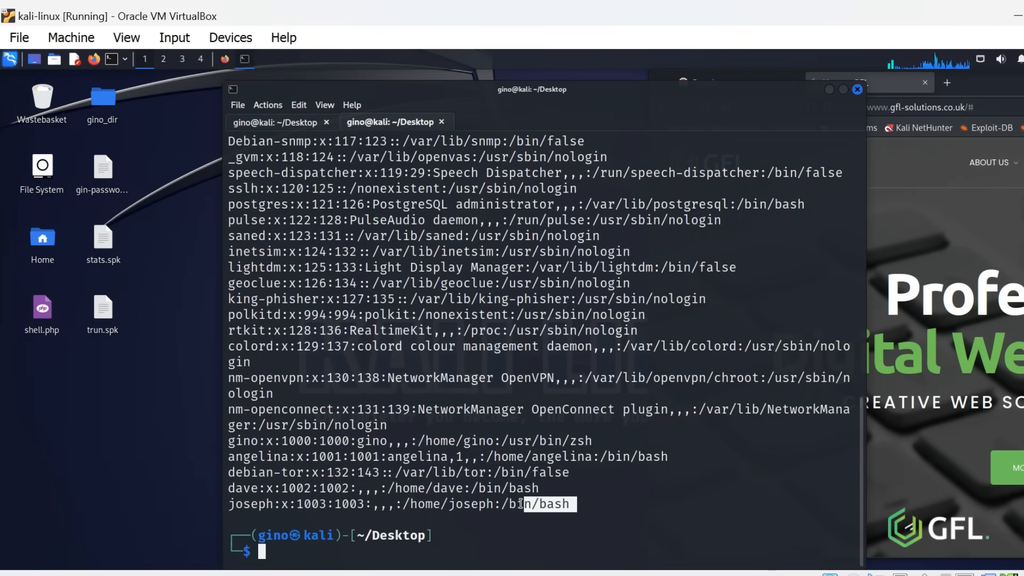
{"action": "triple_click", "coordinate": [392, 504]}
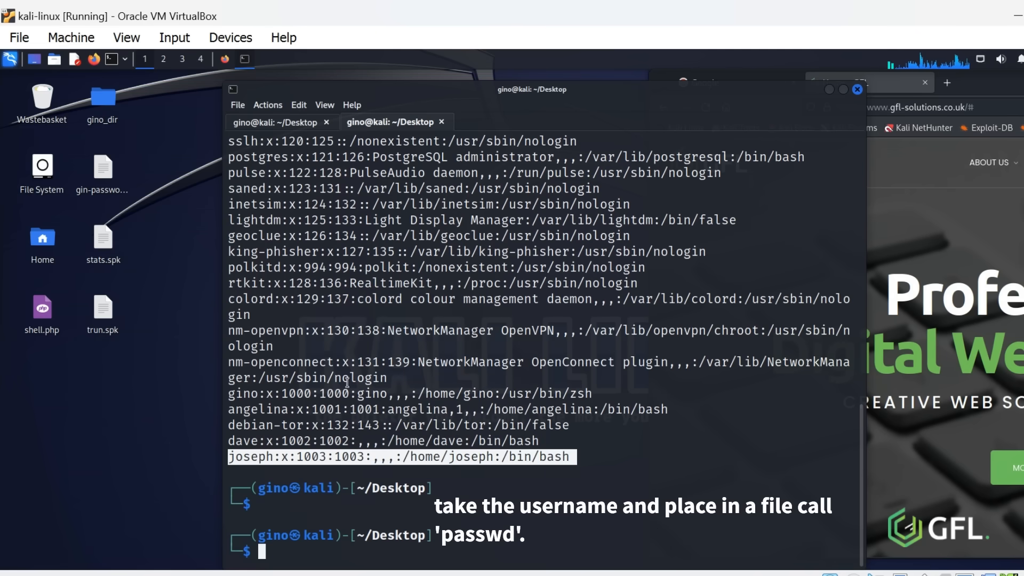
{"action": "type", "text": "nano shadow"}
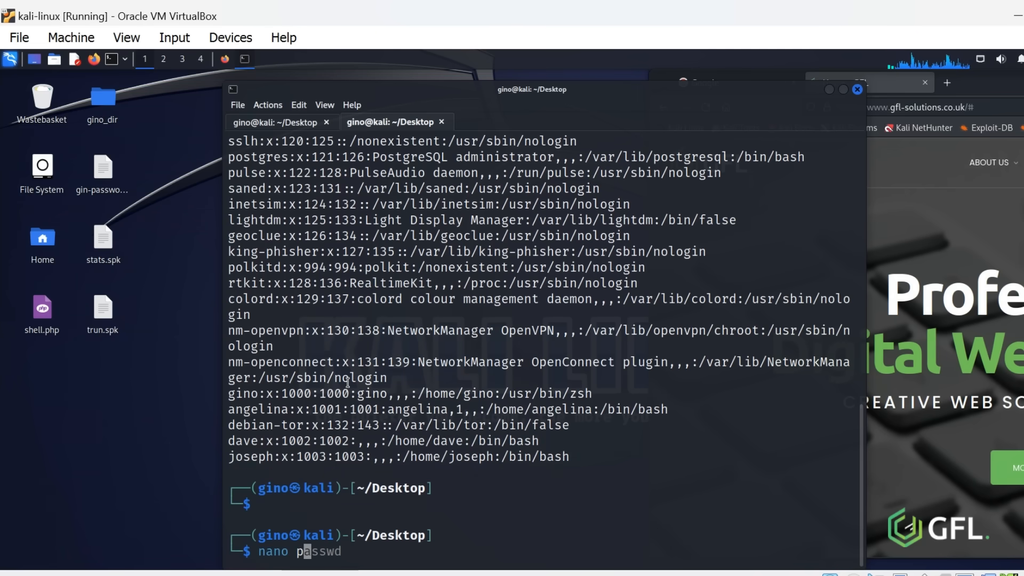
{"action": "key", "text": "Tab"}
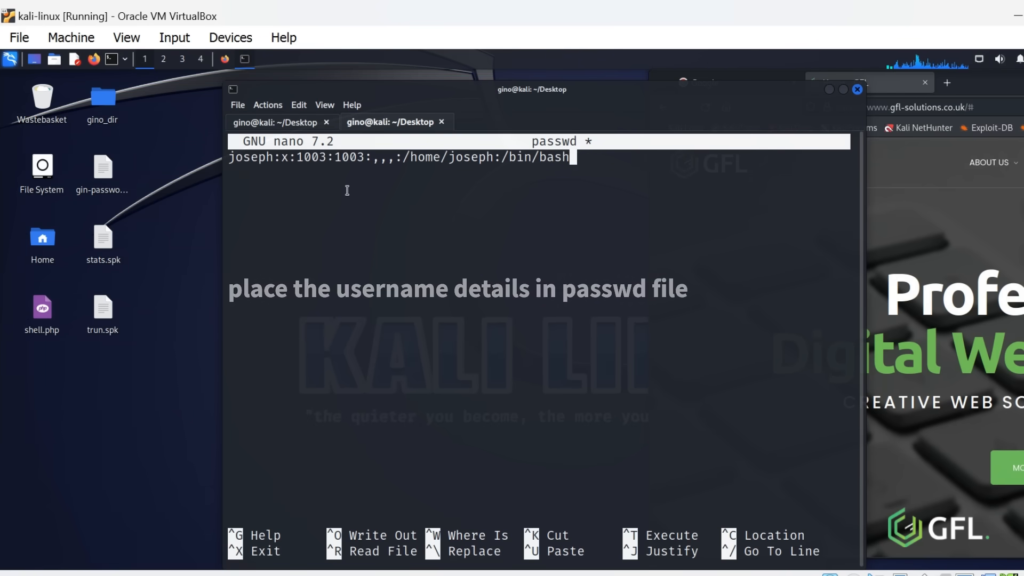
{"action": "key", "text": "ctrl+o"}
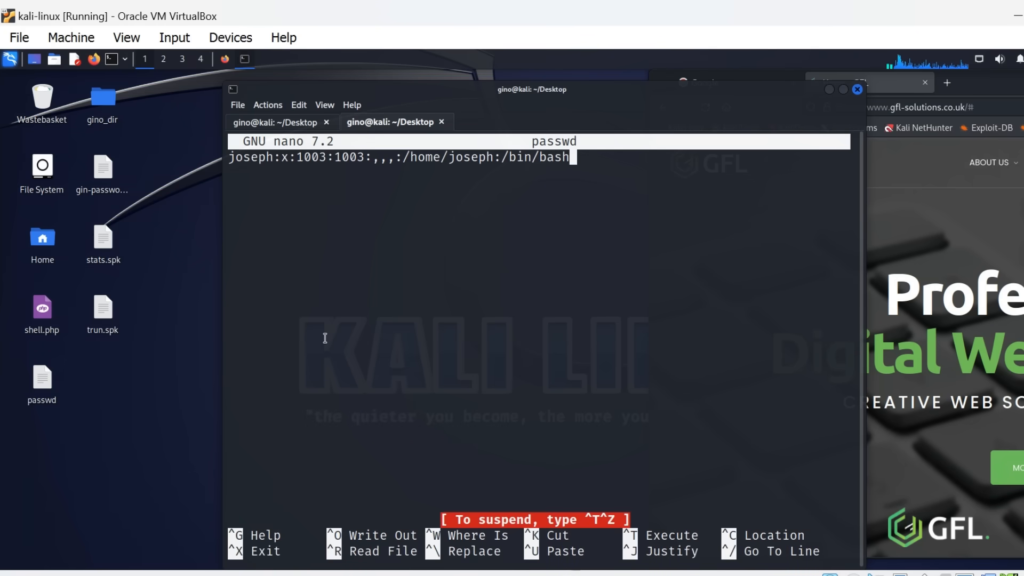
{"action": "key", "text": "ctrl+x"}
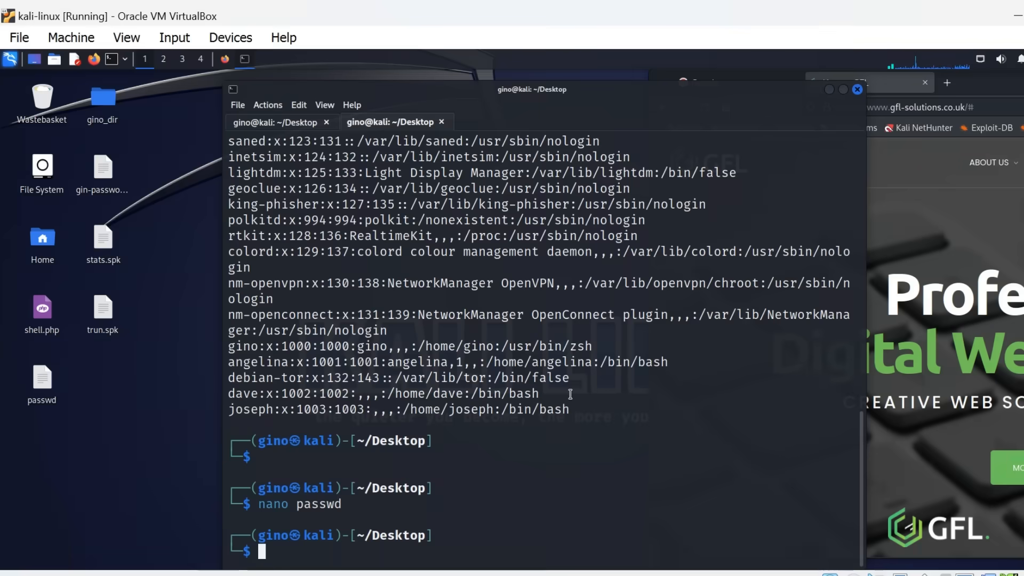
Step: Show /etc/shadow with sudo and open a new shadow file in nano with root rights
{"action": "type", "text": "cat /etc/passwd"}
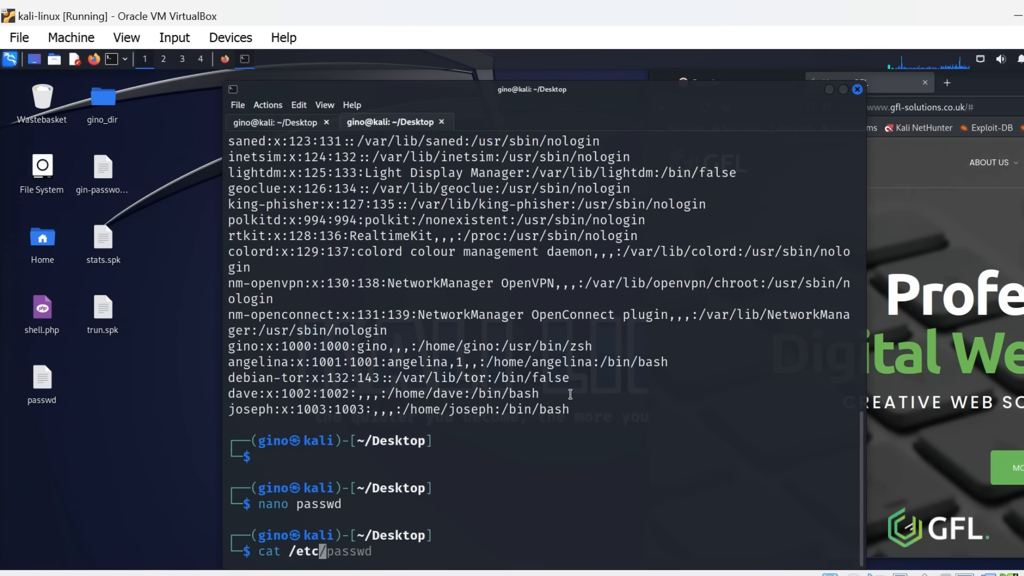
{"action": "type", "text": "shadow"}
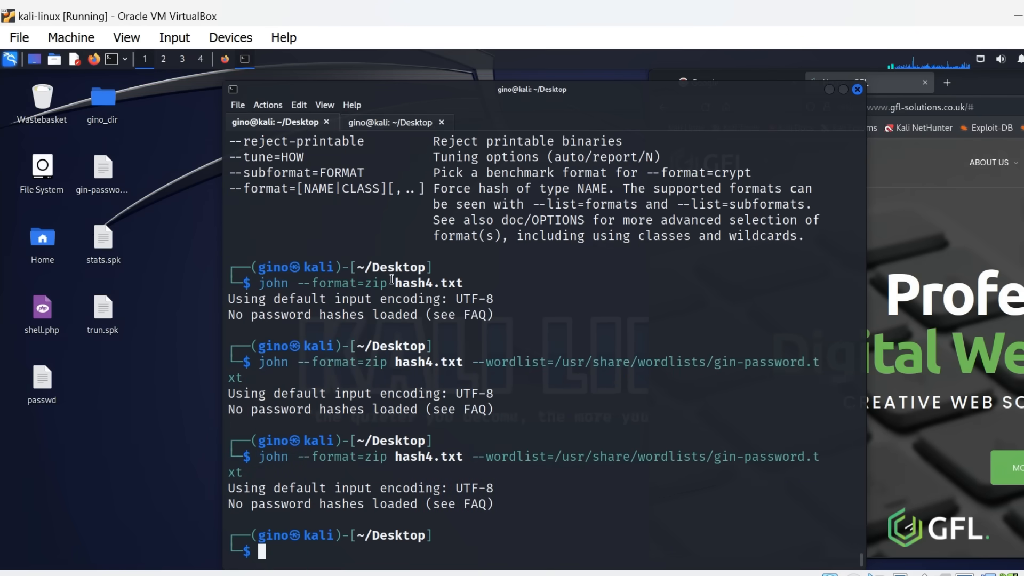
{"action": "type", "text": "nano b1.txt"}
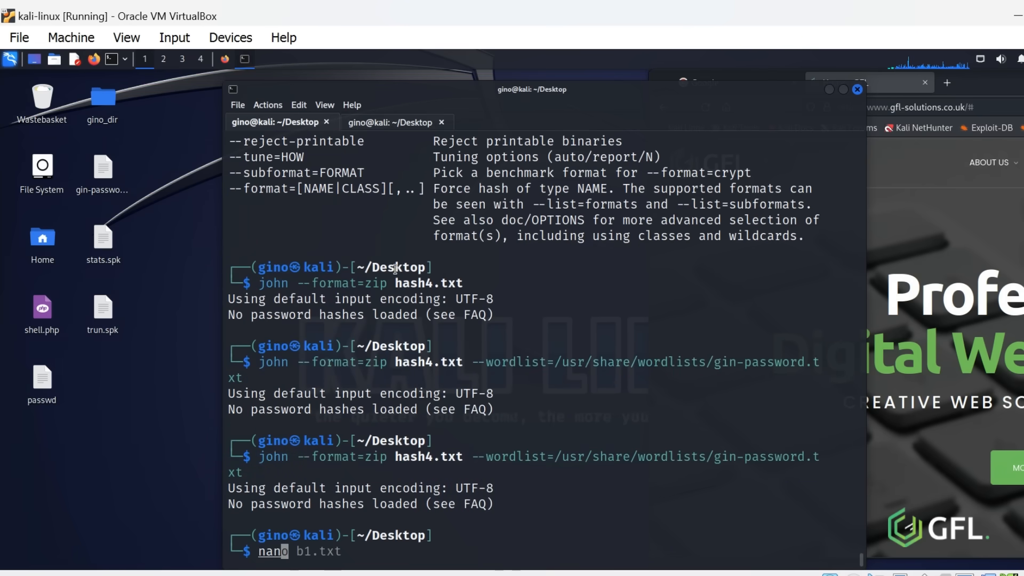
{"action": "type", "text": "sudo cat /etc/shadow"}
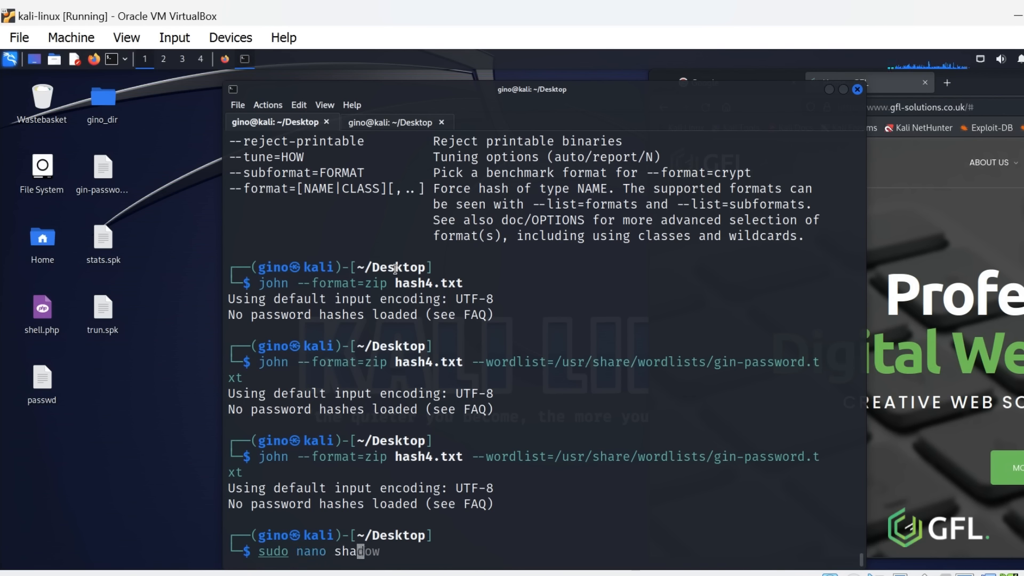
{"action": "key", "text": "Return"}
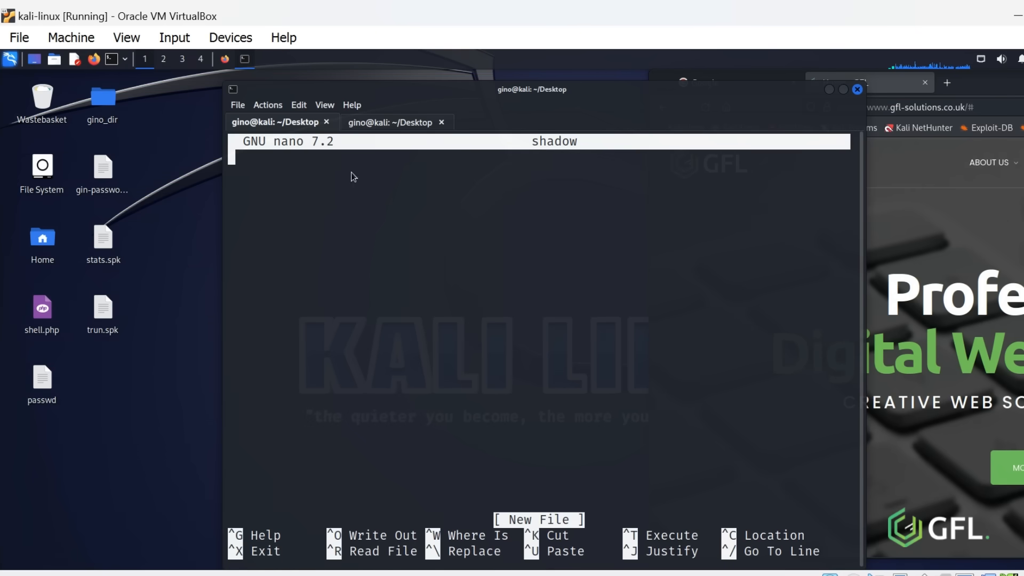
Step: Paste joseph's password hash line into the shadow file, save it and clear the terminal
{"action": "type", "text": "<d1u8A:19749:0:99999:7:::"}
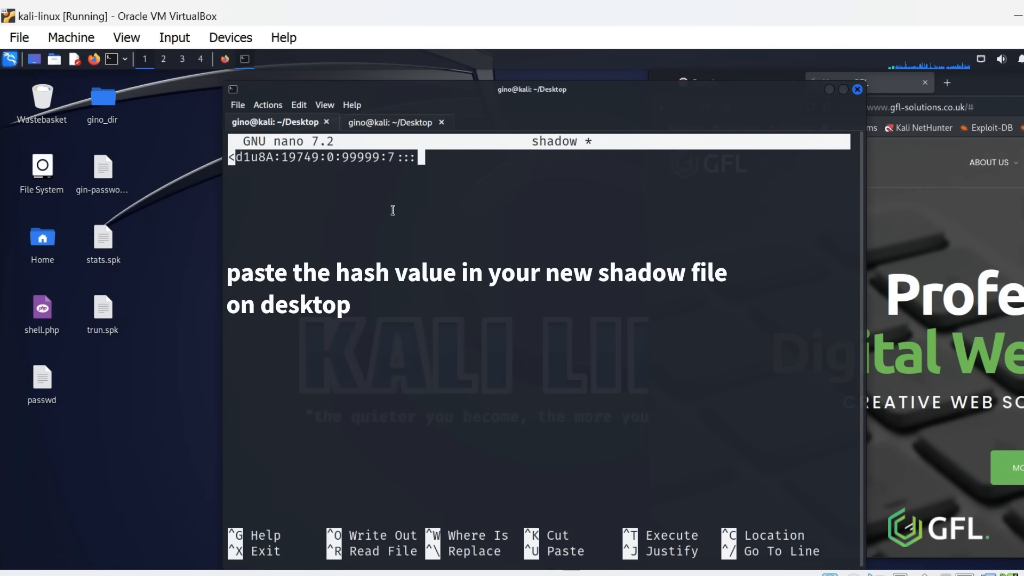
{"action": "key", "text": "ctrl+o"}
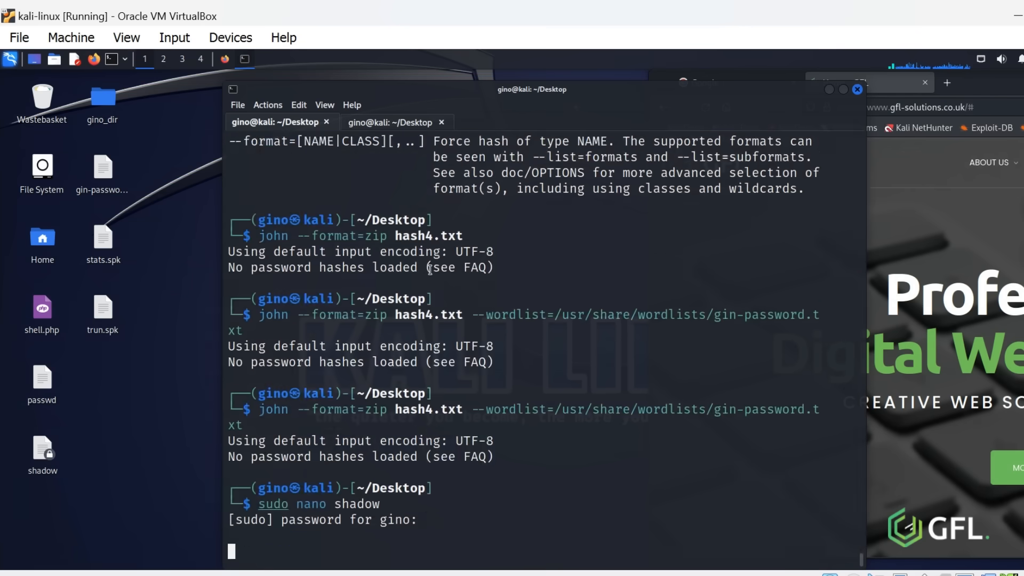
{"action": "key", "text": "Return"}
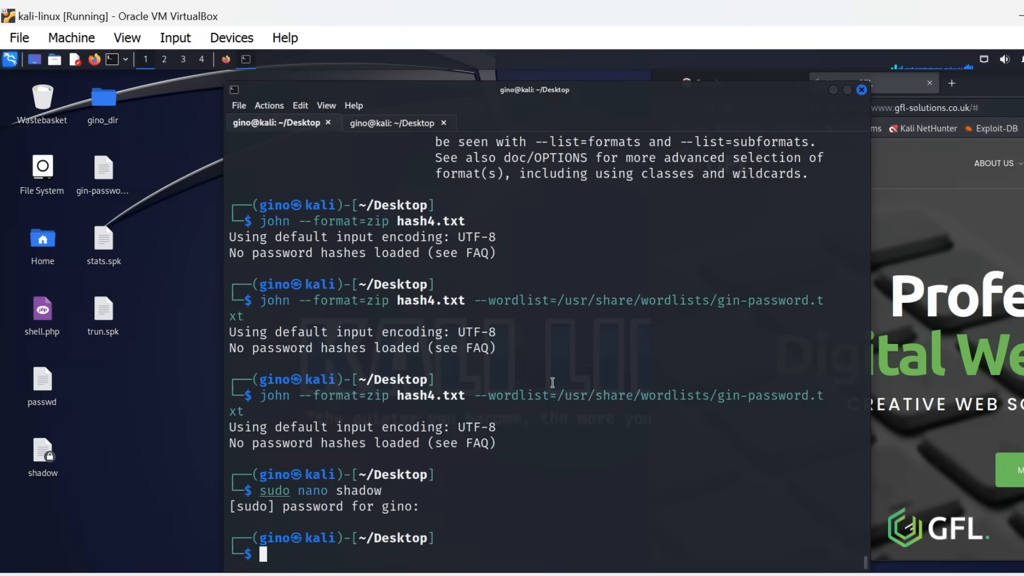
{"action": "type", "text": "clear"}
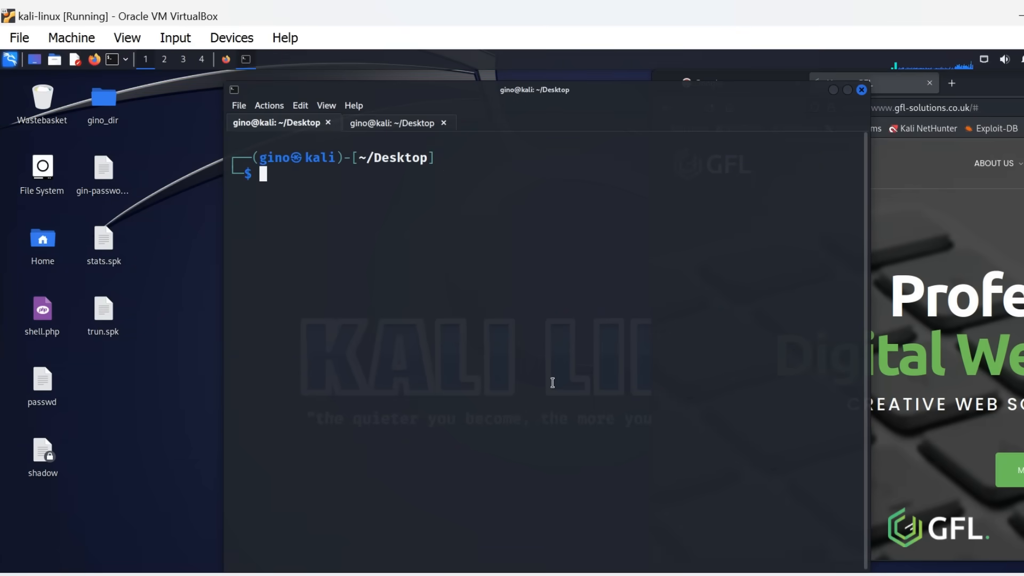
Step: Combine passwd and shadow into unshadow.txt with the unshadow command
{"action": "type", "text": "unshadow passwd shadow > password"}
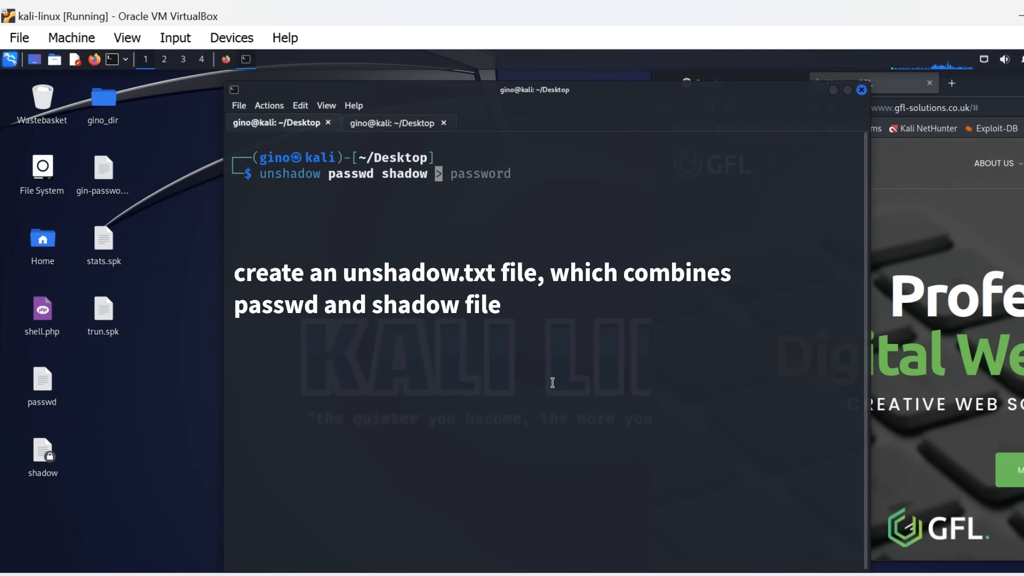
{"action": "type", "text": "unsha"}
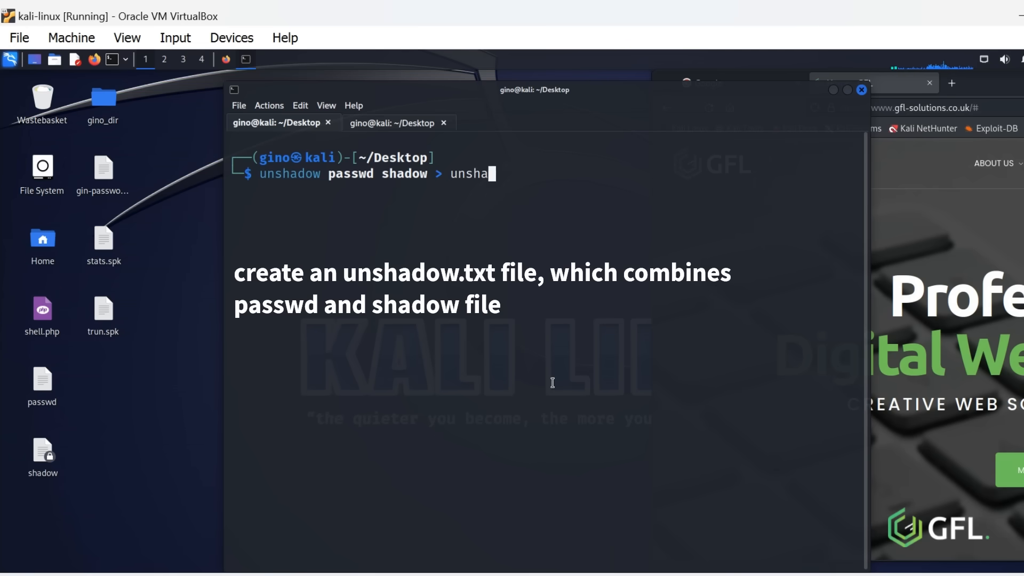
{"action": "type", "text": "dow.txt"}
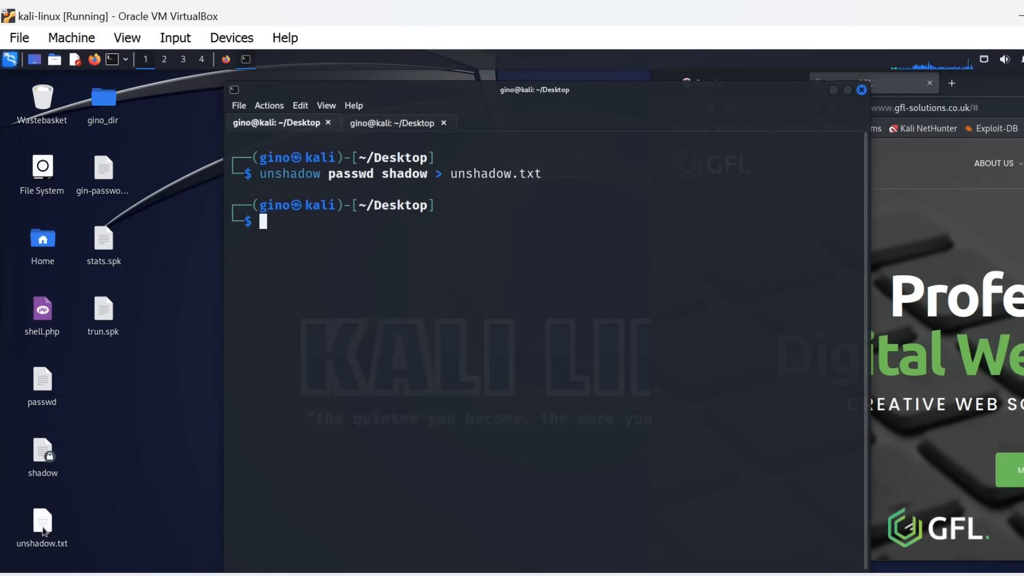
{"action": "left_click", "coordinate": [409, 121]}
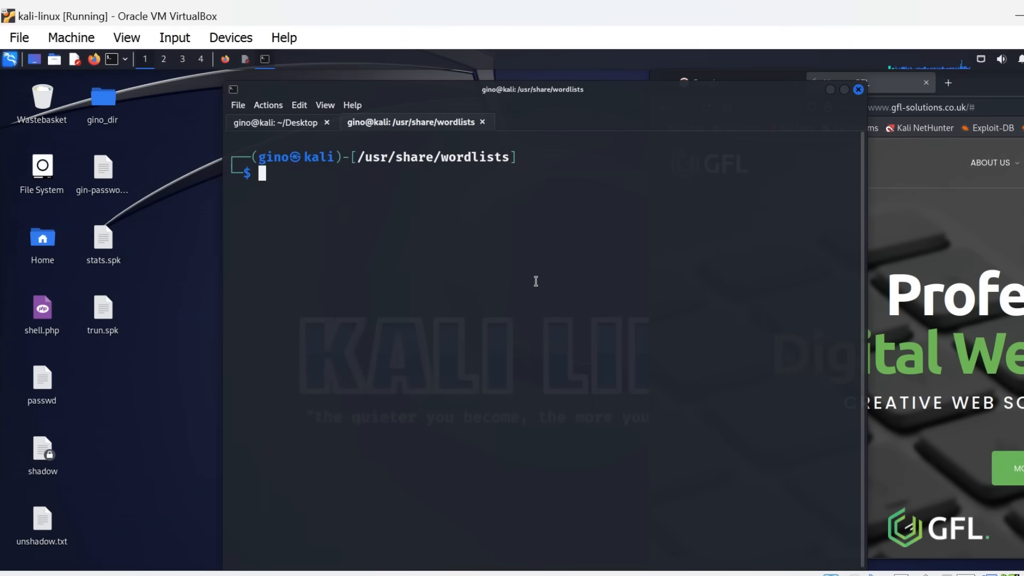
Step: Show the gin-password.txt wordlist, then display unshadow.txt back in the Desktop session
{"action": "type", "text": "ls"}
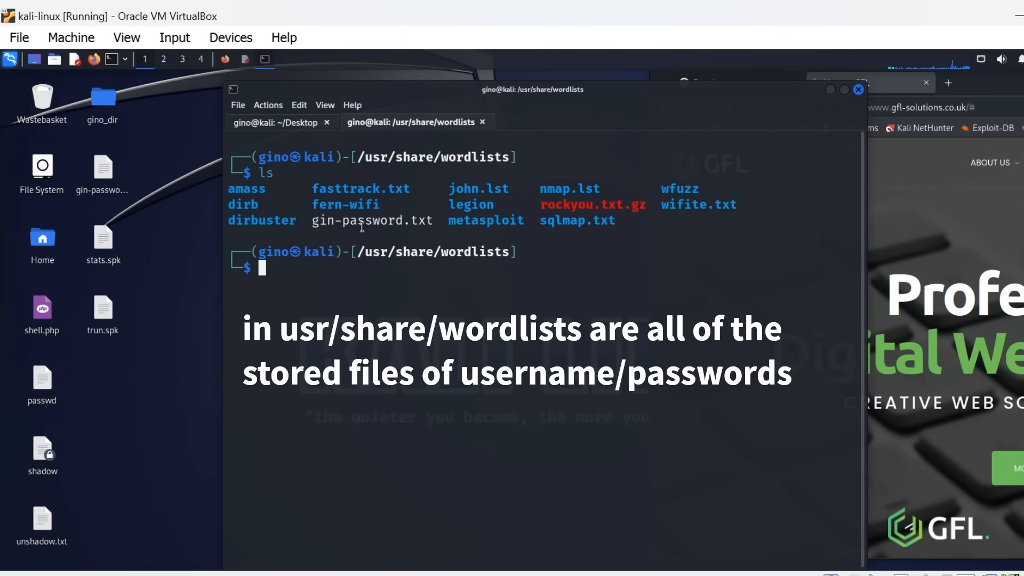
{"action": "type", "text": "cat gin-password.txt"}
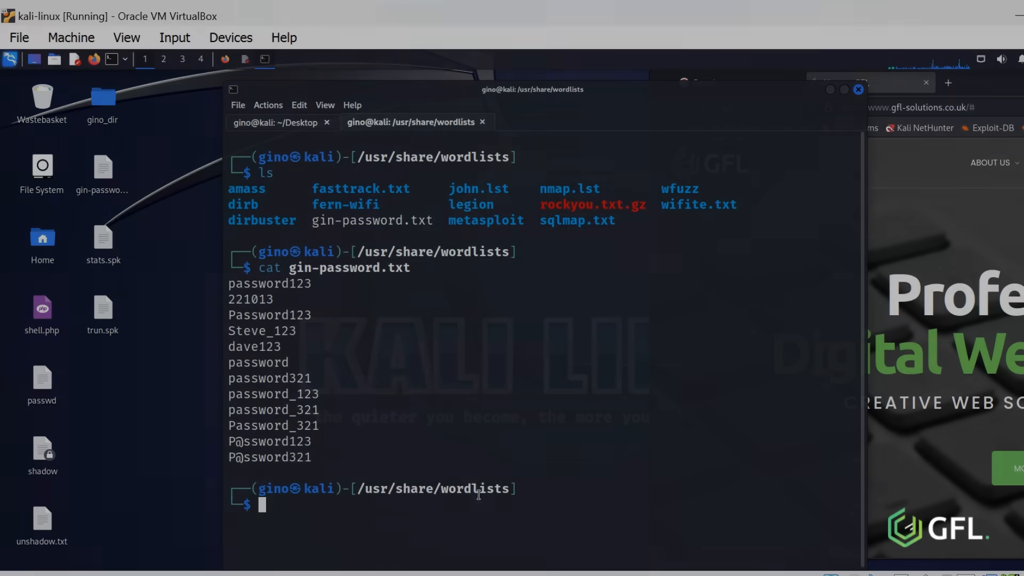
{"action": "left_click", "coordinate": [277, 121]}
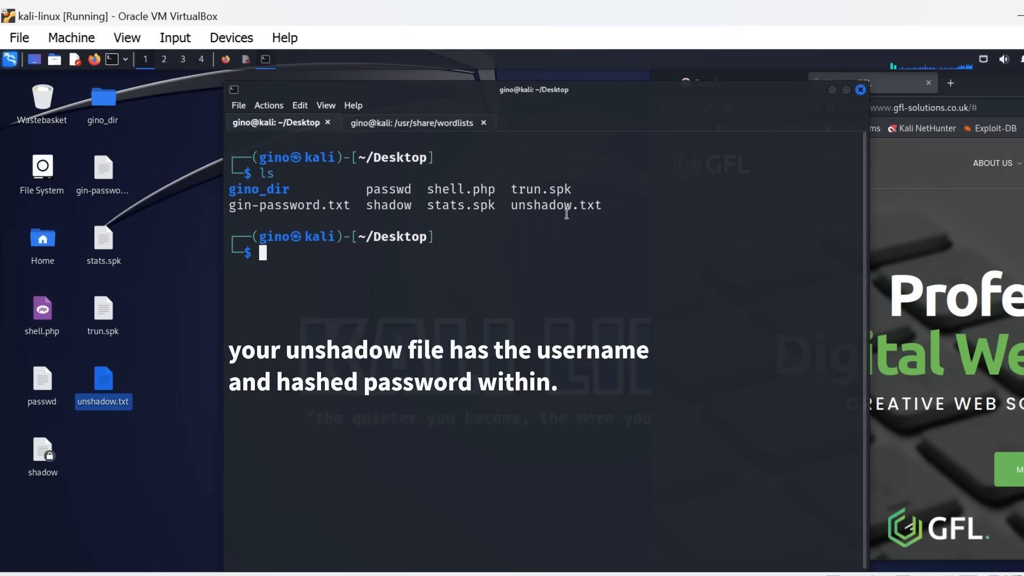
{"action": "type", "text": "cat unshadow.txt"}
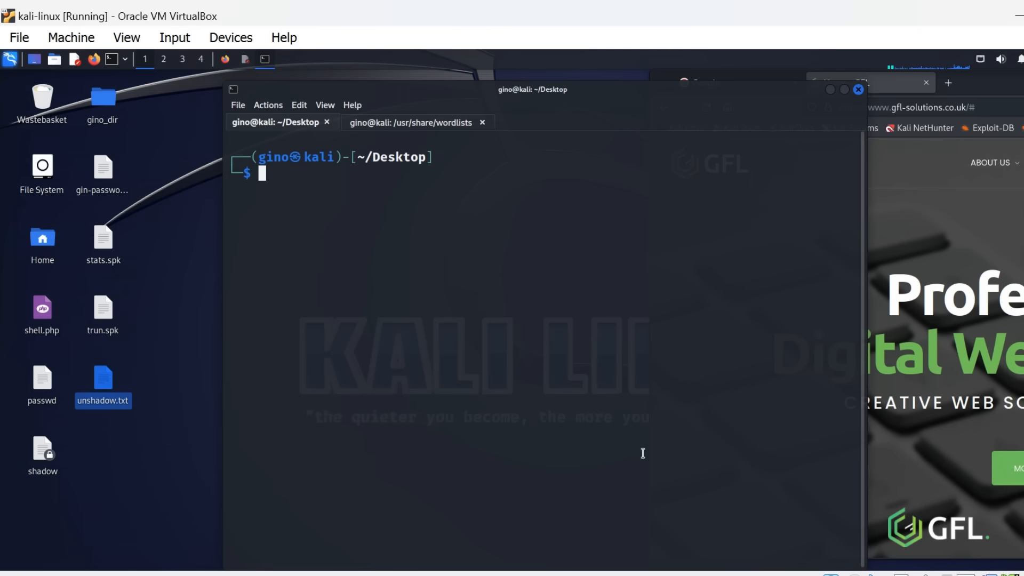
{"action": "mouse_move", "coordinate": [473, 294]}
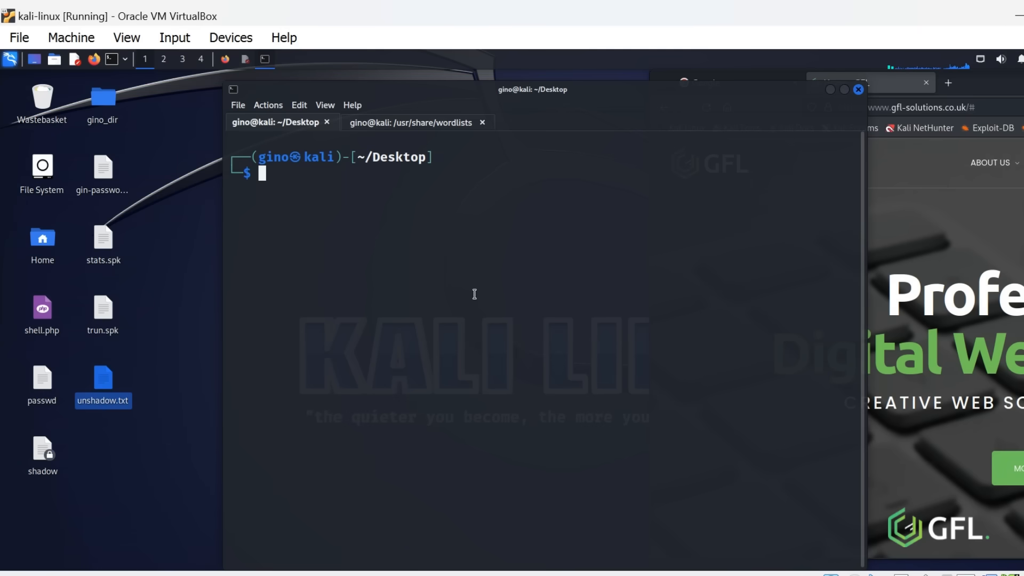
{"action": "type", "text": "sudo nano shadow"}
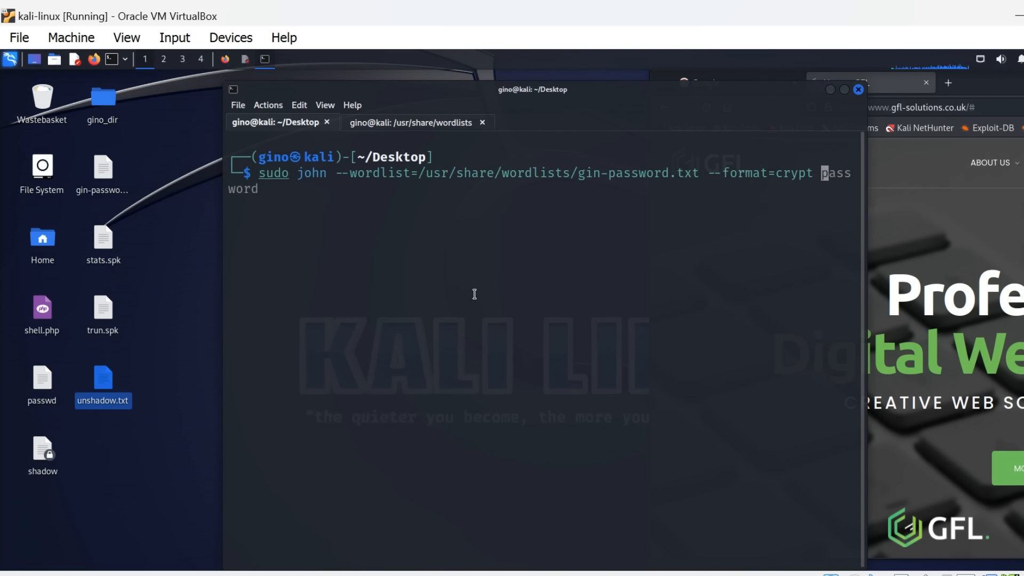
{"action": "type", "text": "unsha"}
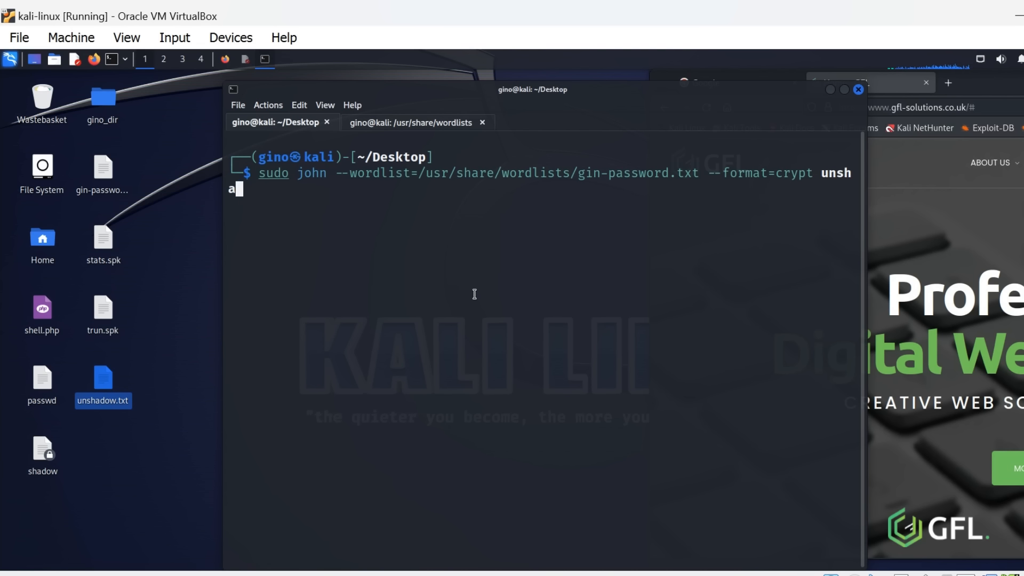
{"action": "type", "text": "dow"}
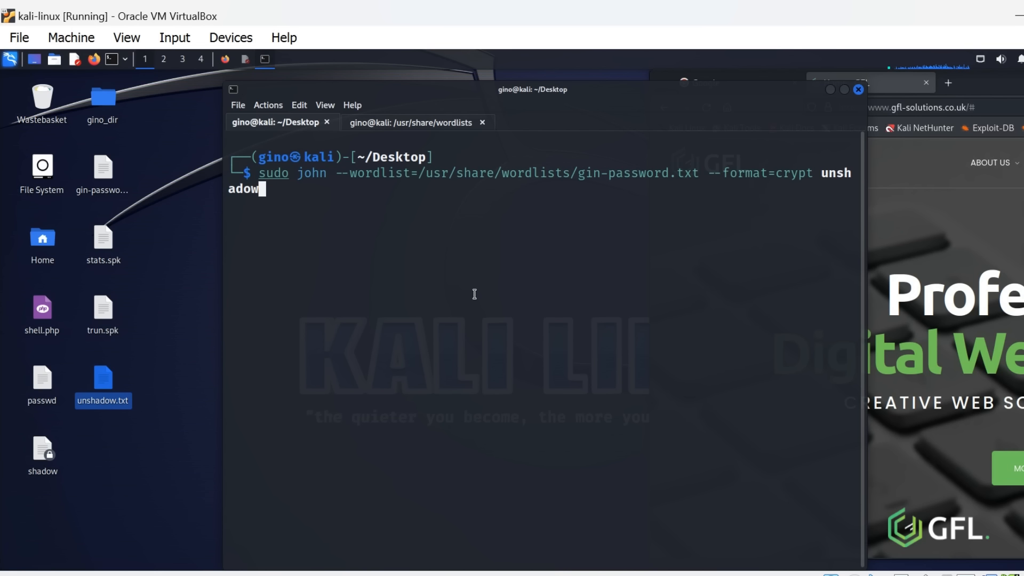
{"action": "type", "text": ".txt"}
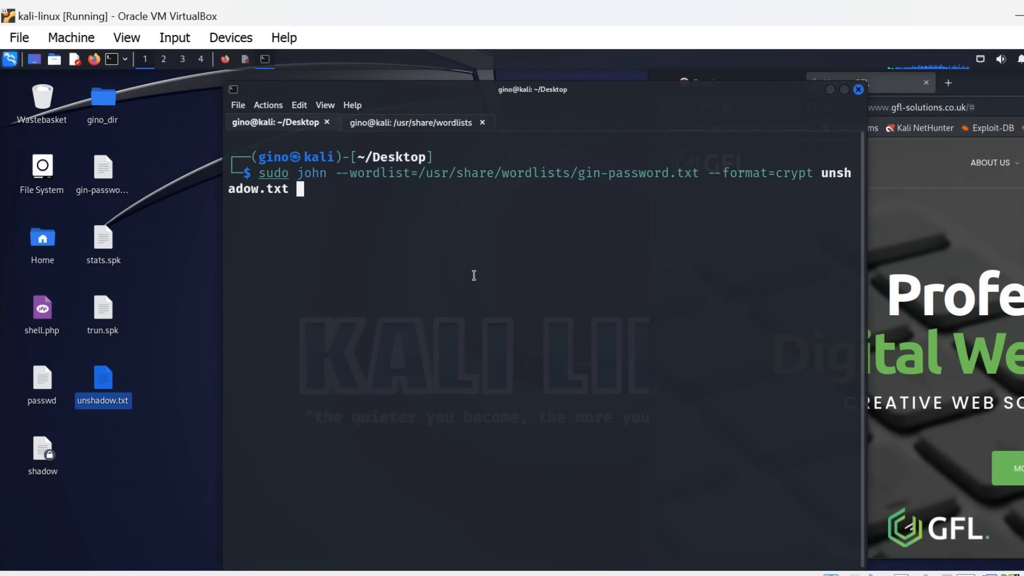
{"action": "mouse_move", "coordinate": [668, 378]}
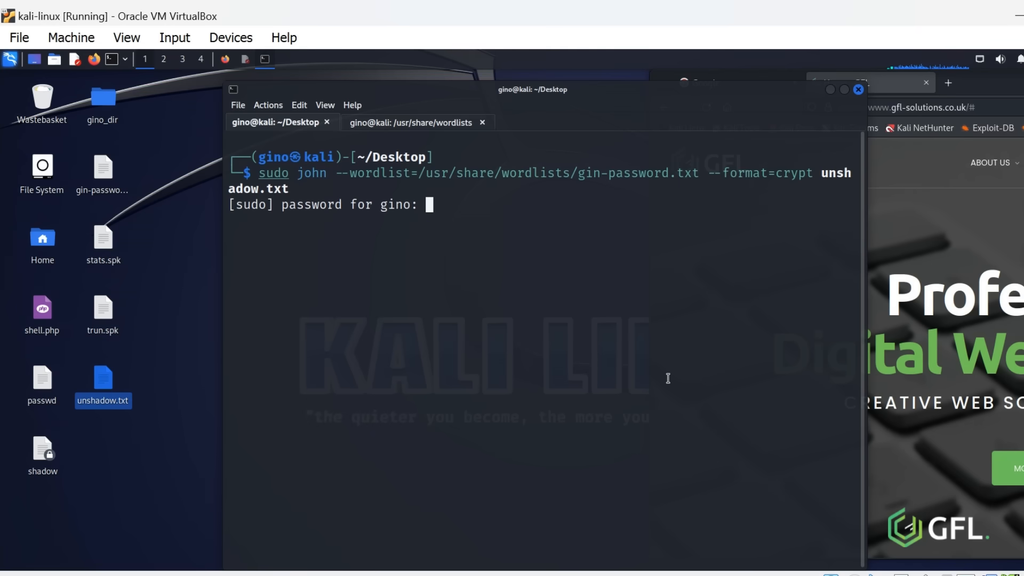
{"action": "key", "text": "enter"}
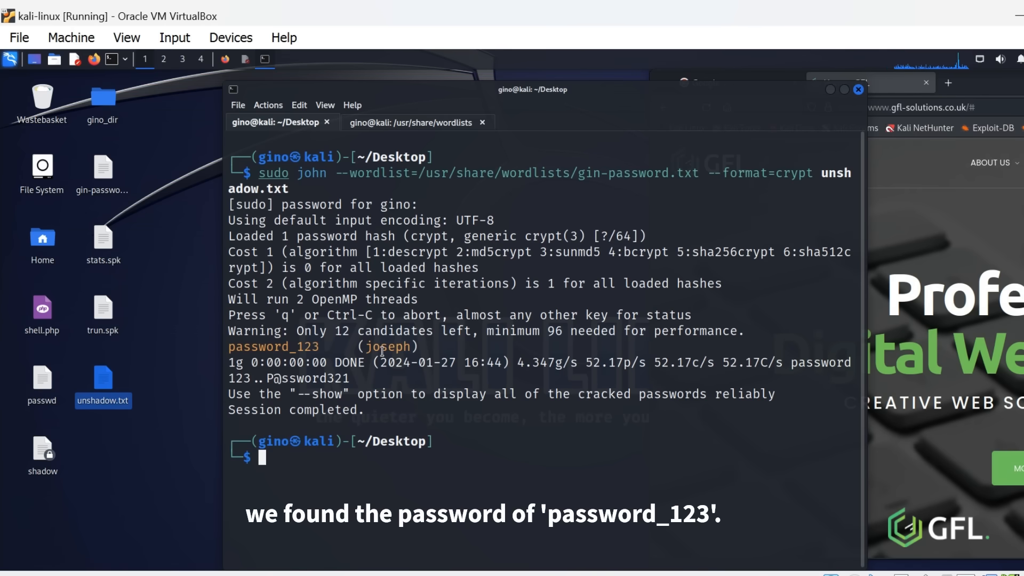
{"action": "double_click", "coordinate": [276, 347]}
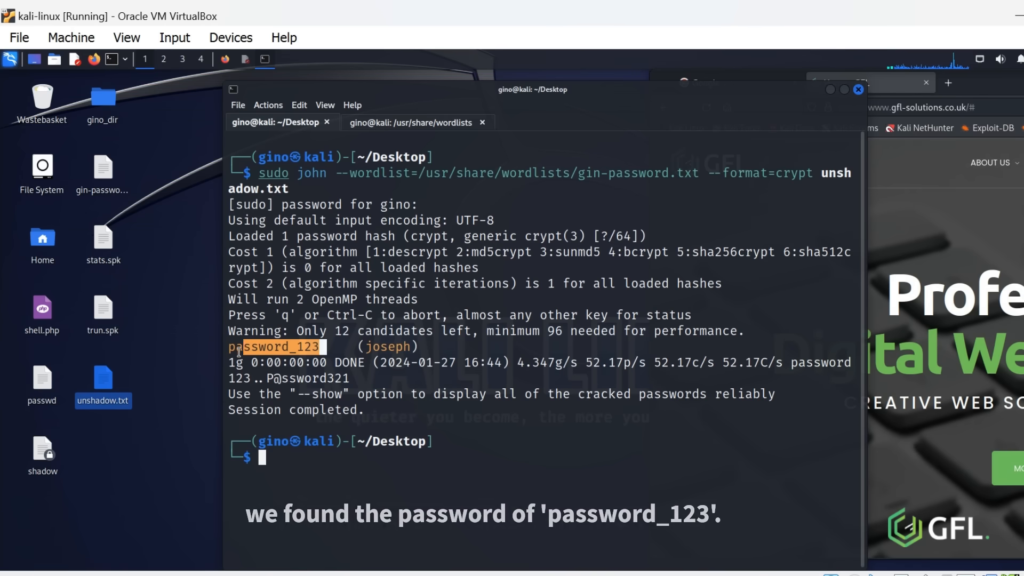